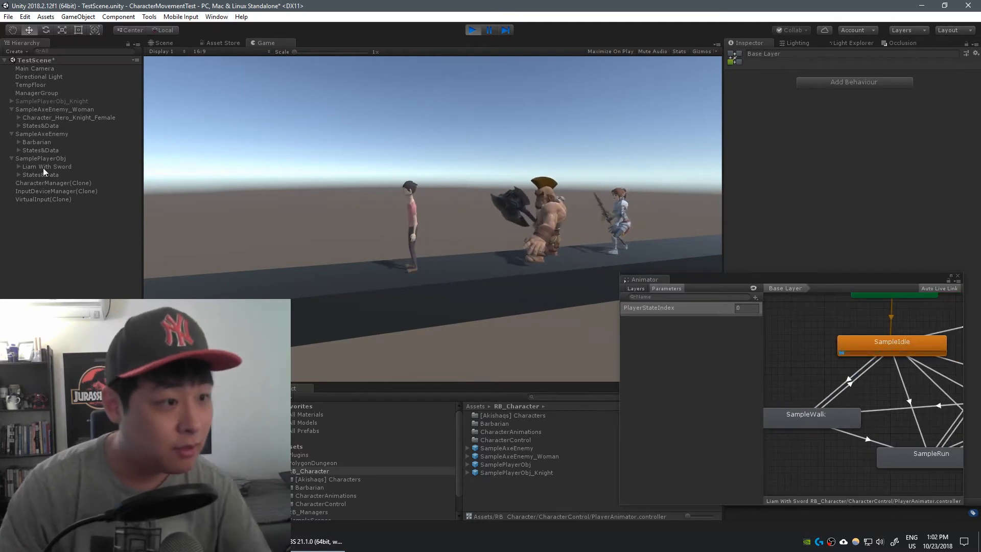
- Exit play mode and select the Barbarian to view its idle/attack animator
click(36, 141)
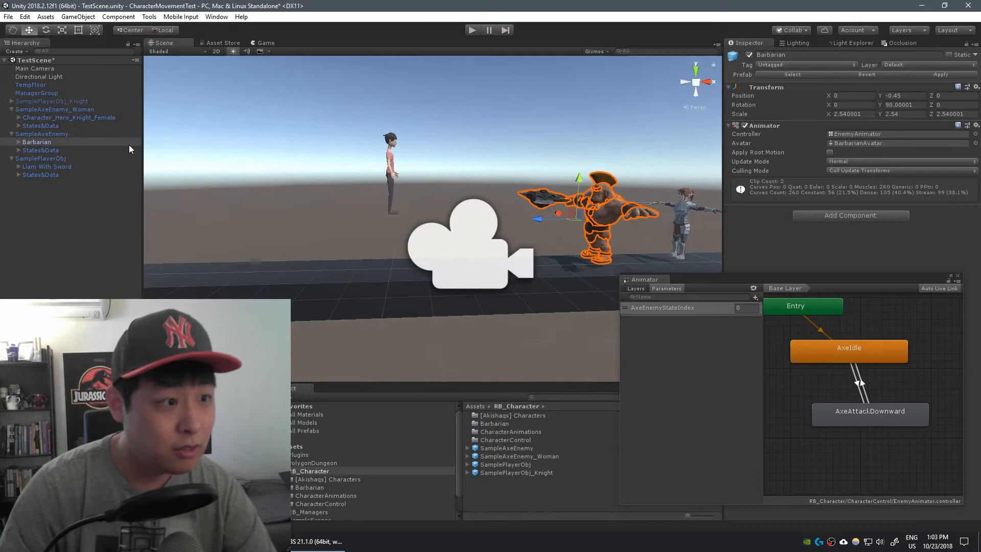
- Enable SamplePlayerObj_Knight and disable SamplePlayerObj so the knight is the active player
click(52, 101)
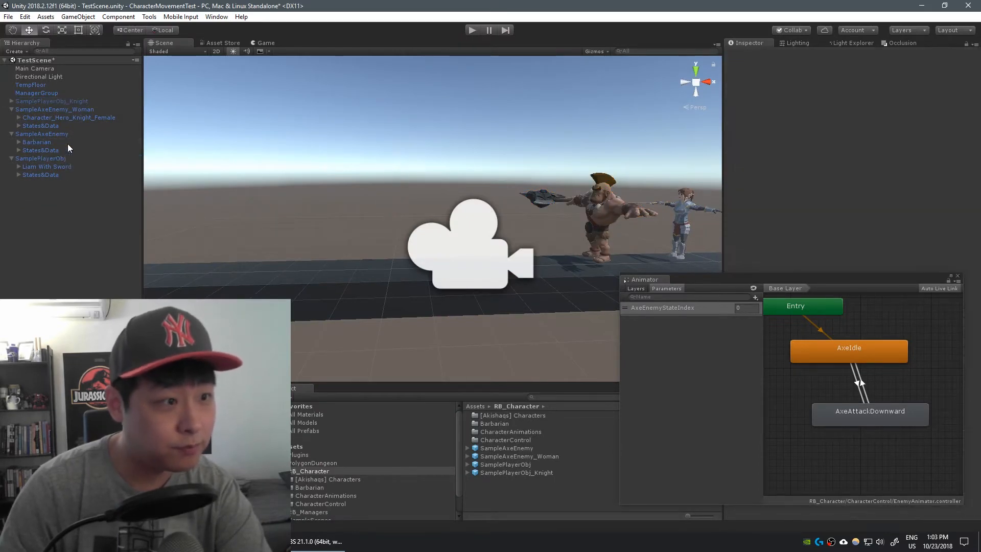
click(52, 101)
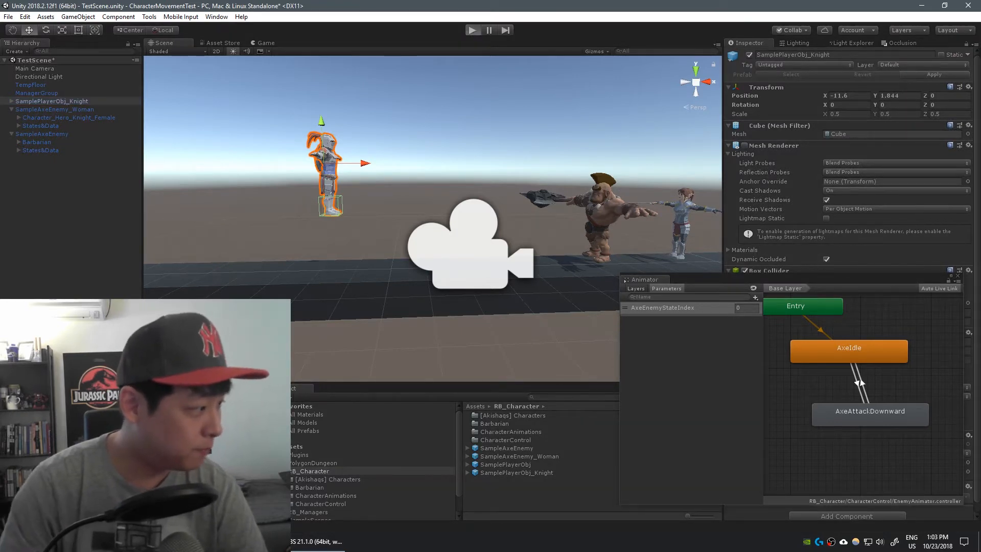
- Enter play mode with the knight facing the barbarian and female axe enemies
click(472, 30)
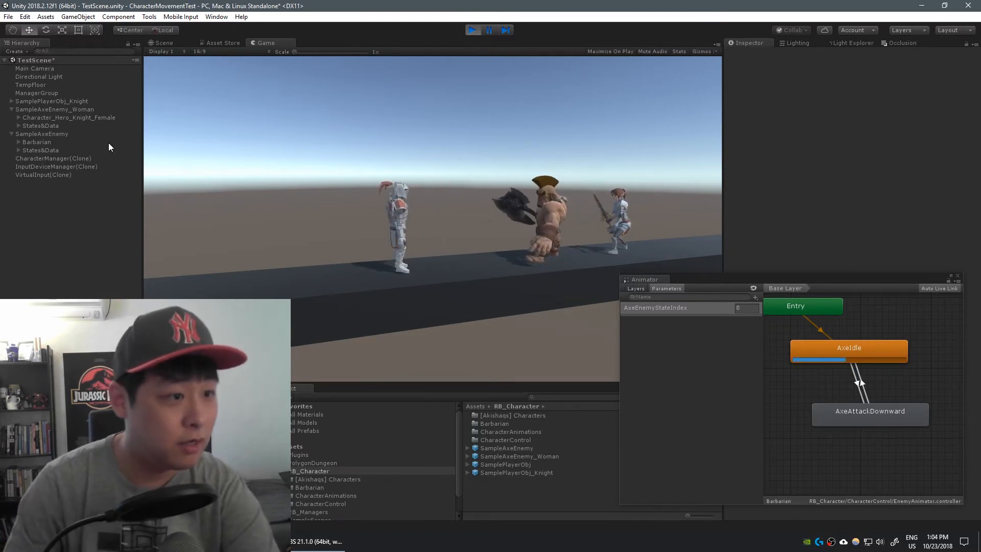
- Defeat the Barbarian so only SampleAxeEnemy_Woman remains against the knight
click(37, 142)
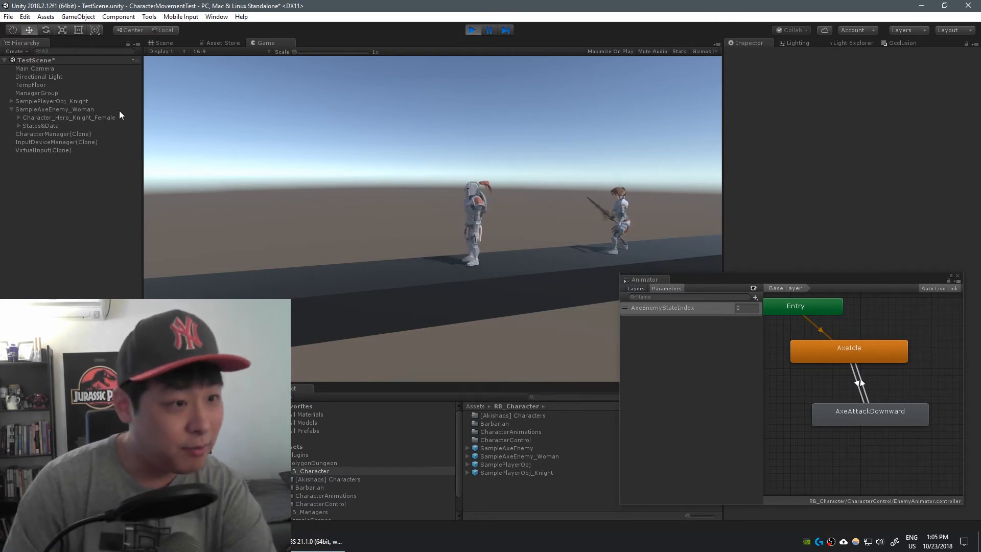
- End play mode and reactivate SamplePlayerObj in place of the knight
click(52, 102)
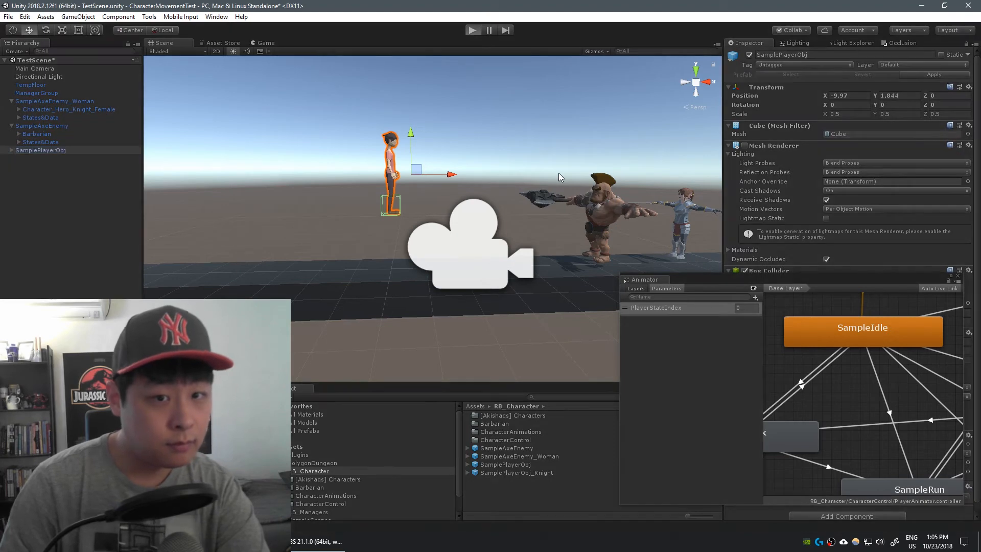
- Start play mode with the cube player, then select LiamMesh under Liam With Sword
click(473, 30)
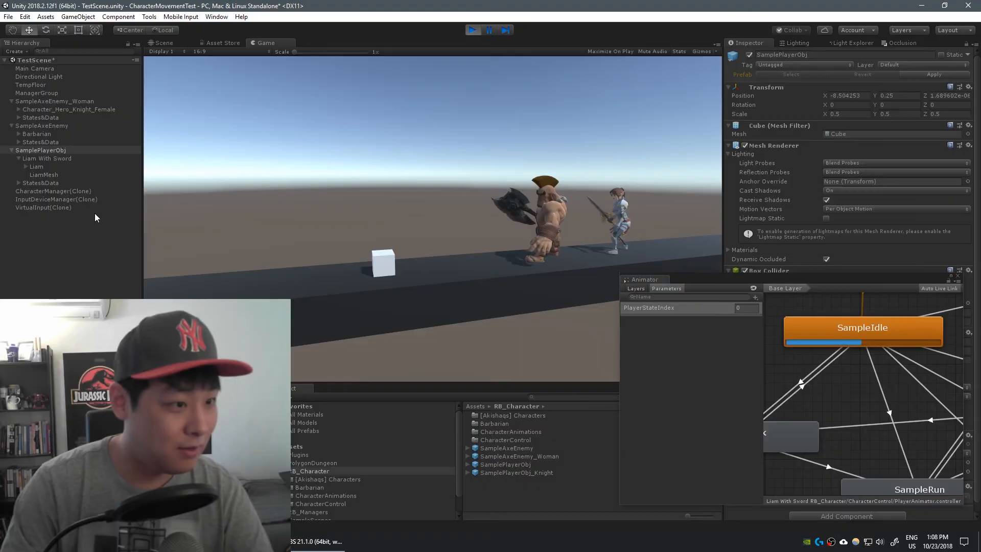
click(44, 175)
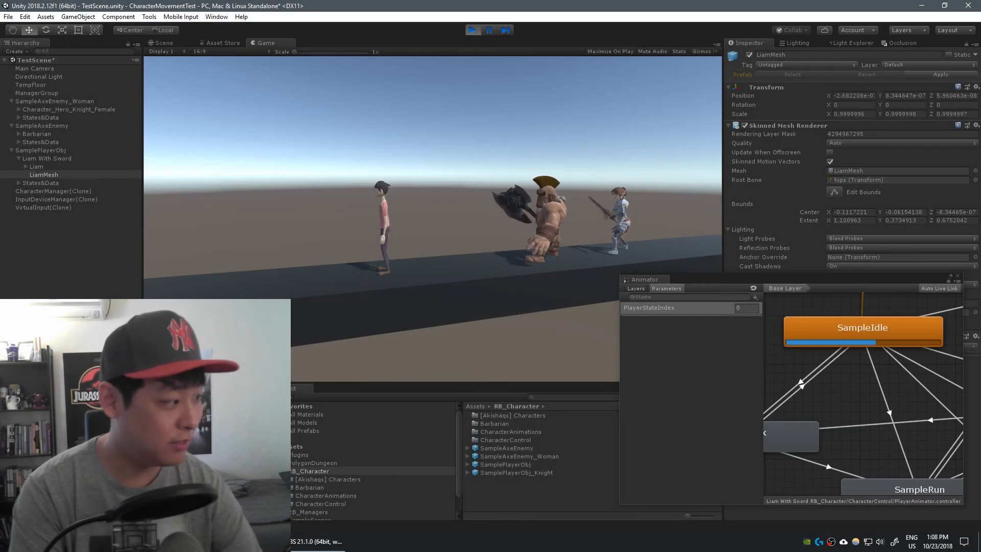